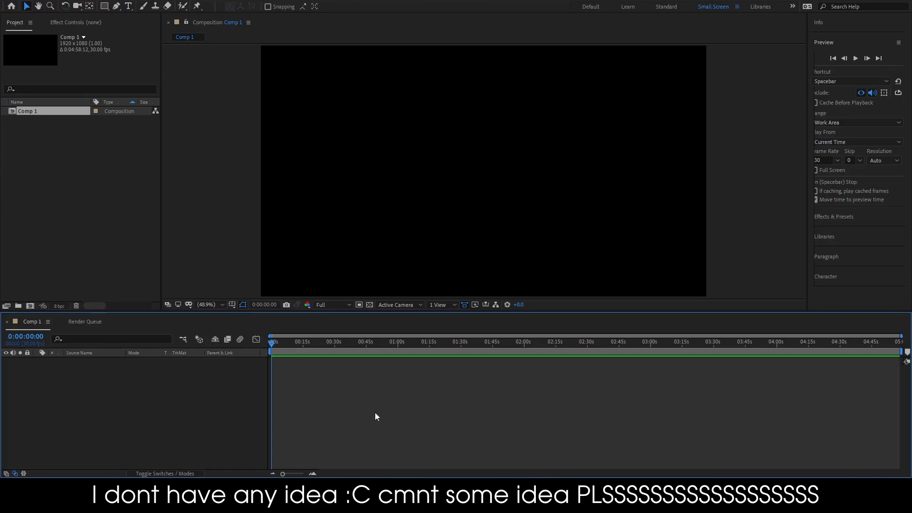
Add a black full-frame solid to Comp 1 and apply Trapcode Particular to it.
{"action": "right_click", "coordinate": [375, 416]}
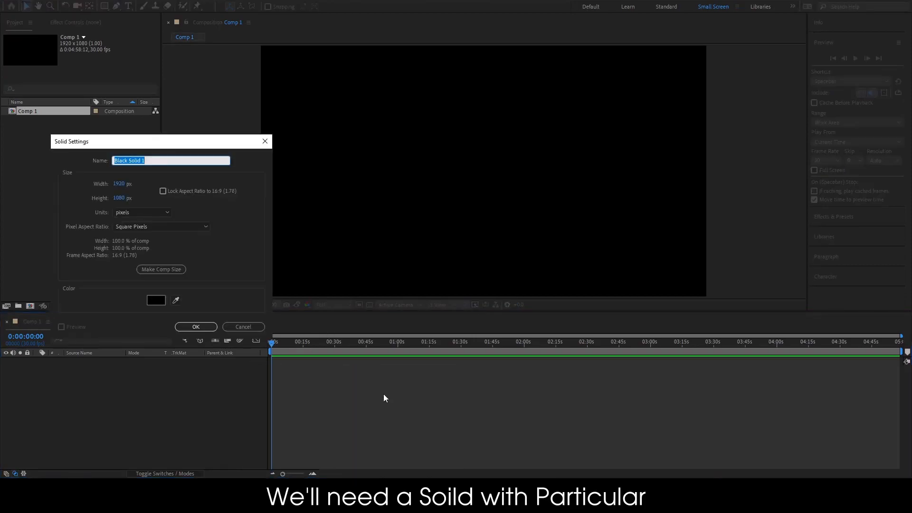
{"action": "left_click", "coordinate": [195, 326]}
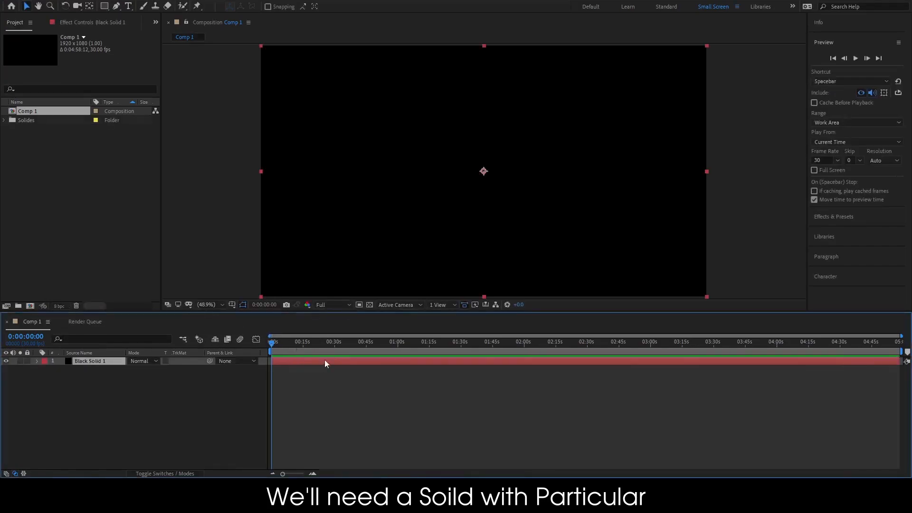
{"action": "type", "text": "P"}
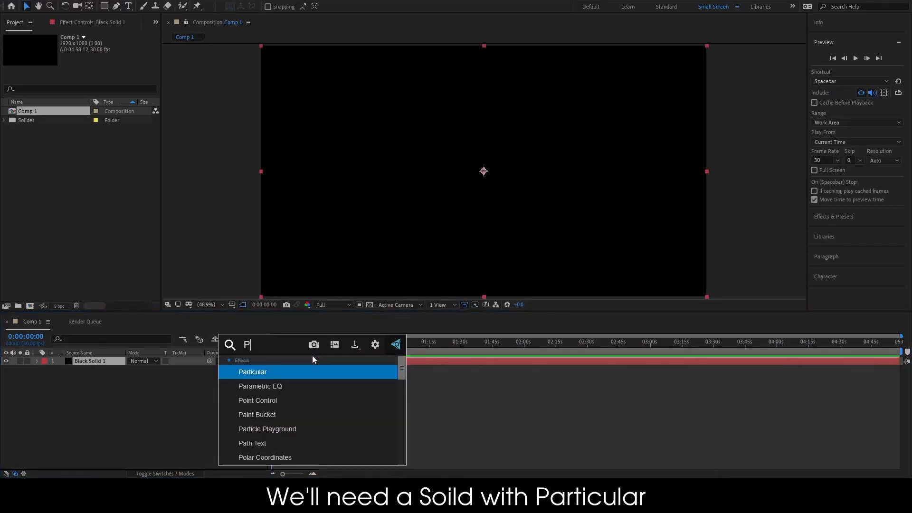
{"action": "type", "text": "arti"}
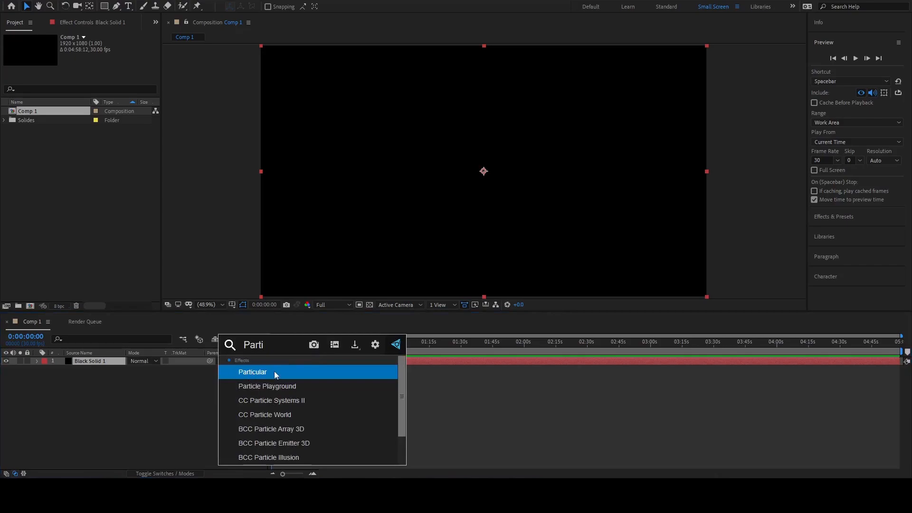
{"action": "double_click", "coordinate": [252, 371]}
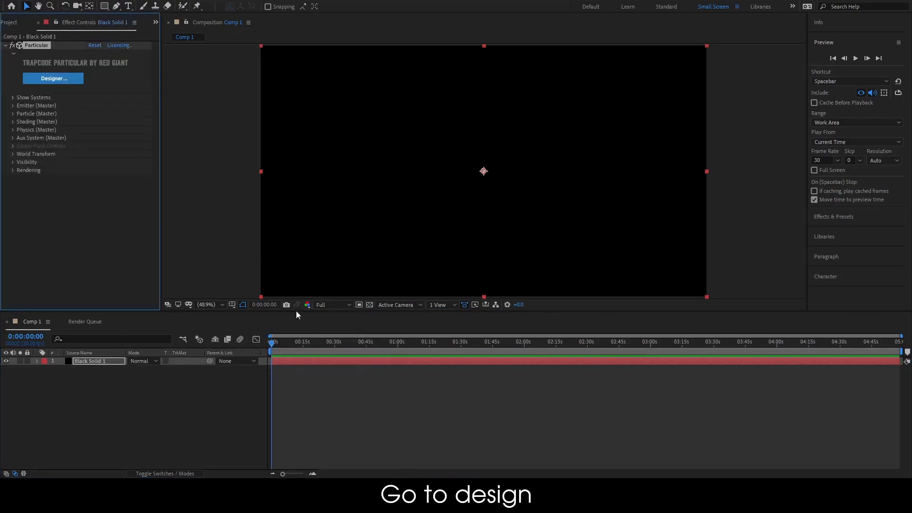
In Particular Designer, make the emitter a Box releasing 20 particles per second.
{"action": "left_click", "coordinate": [53, 78]}
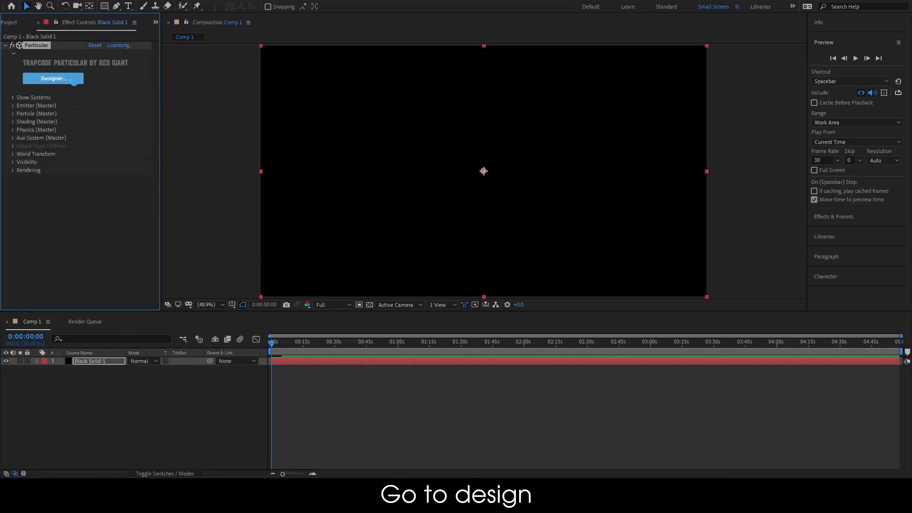
{"action": "left_click", "coordinate": [53, 78]}
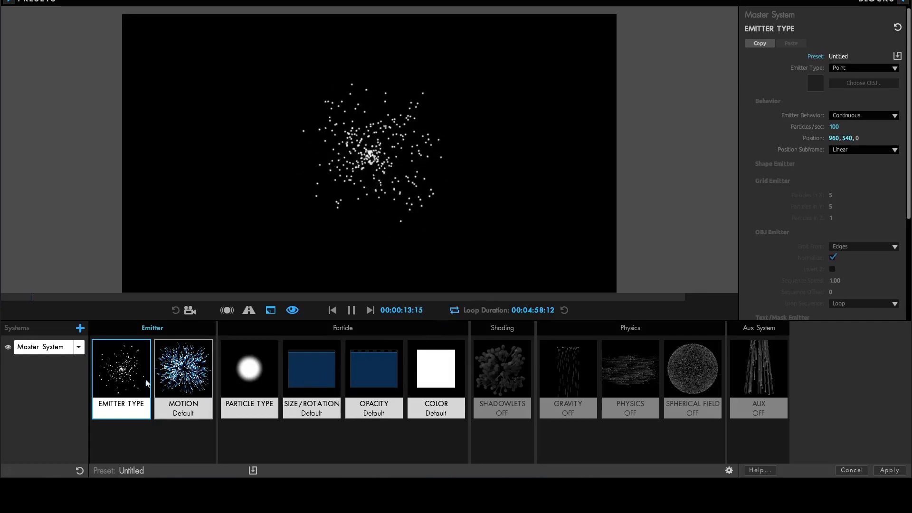
{"action": "left_click", "coordinate": [864, 68]}
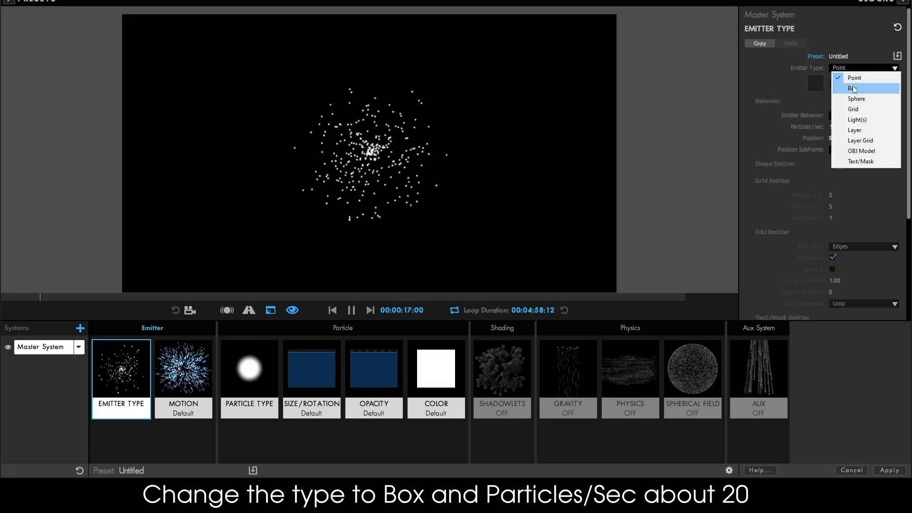
{"action": "left_click", "coordinate": [854, 88]}
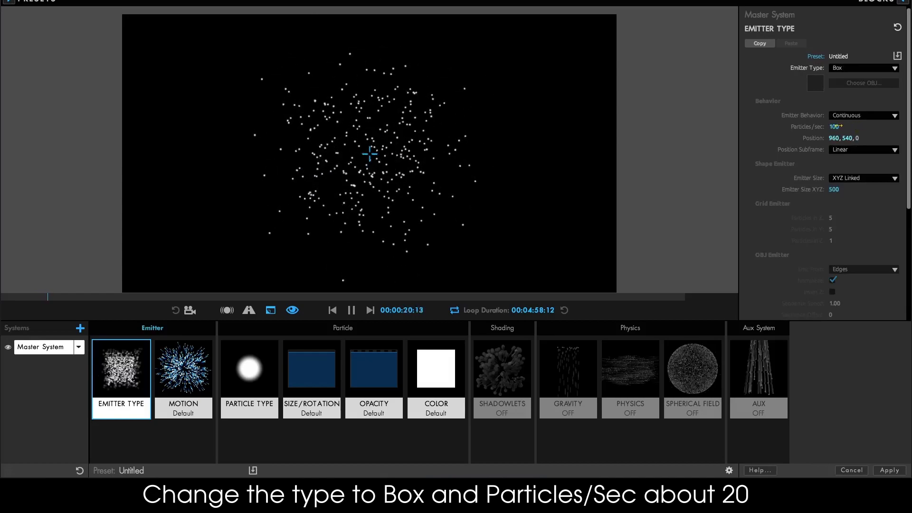
{"action": "type", "text": "20"}
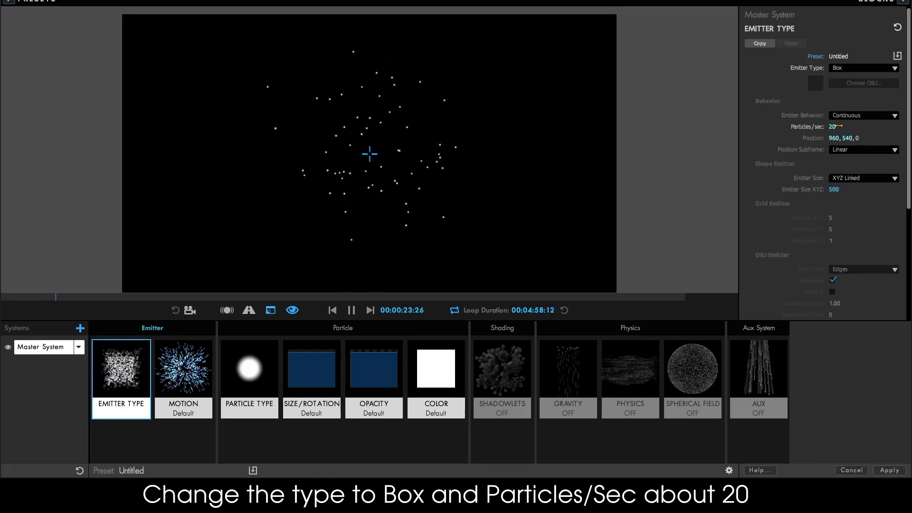
Size the emitter individually on each axis to 1920 × 1080 × 3500.
{"action": "left_click", "coordinate": [863, 178]}
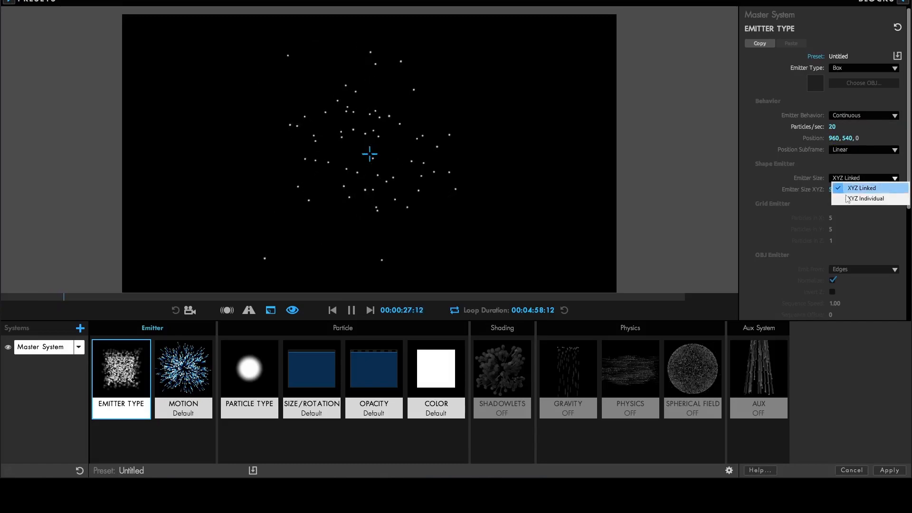
{"action": "left_click", "coordinate": [868, 198]}
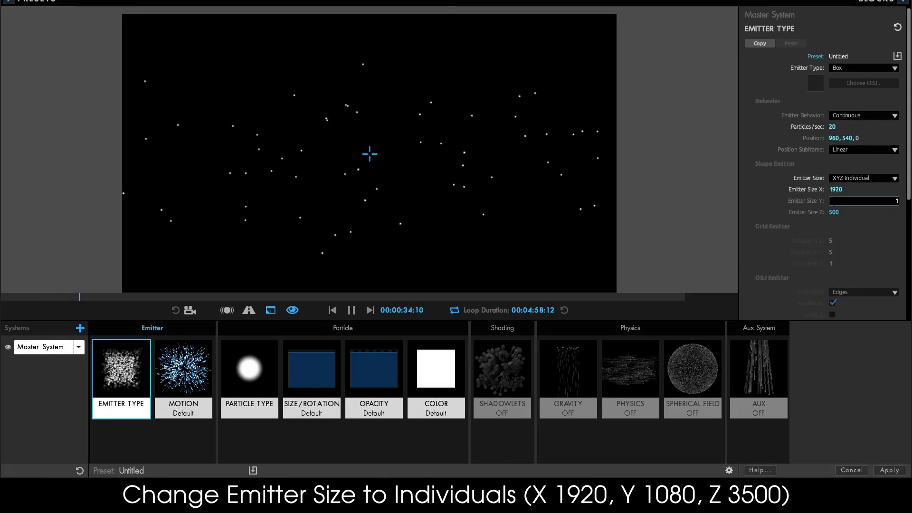
{"action": "type", "text": "1080"}
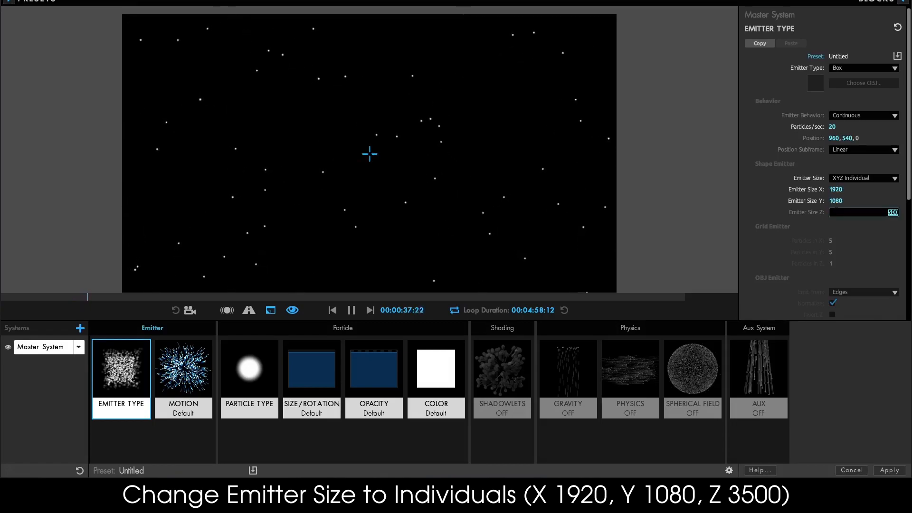
{"action": "type", "text": "3500"}
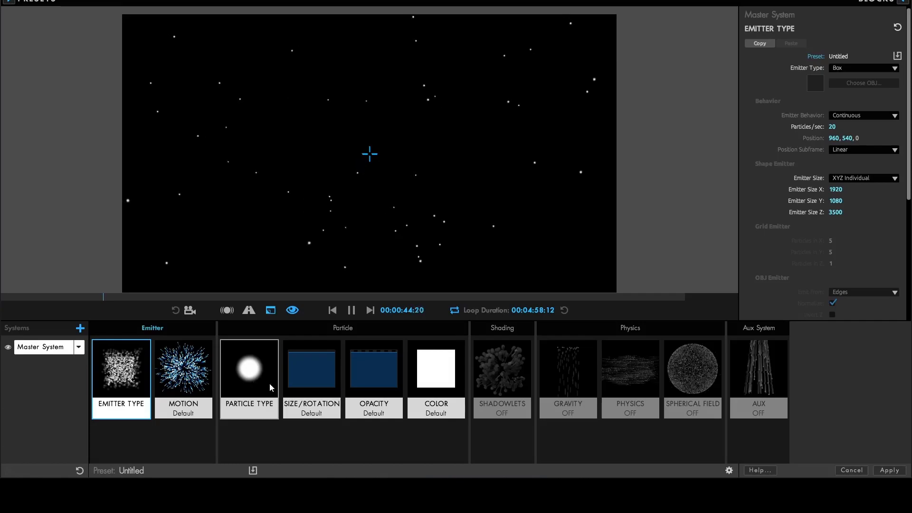
{"action": "left_click", "coordinate": [184, 368]}
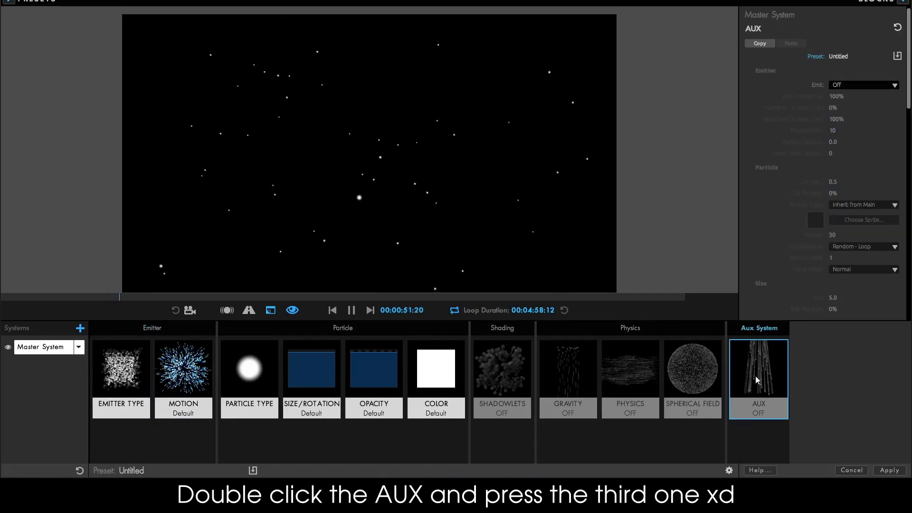
Apply the Aux Trail preset to the Aux System.
{"action": "double_click", "coordinate": [758, 369]}
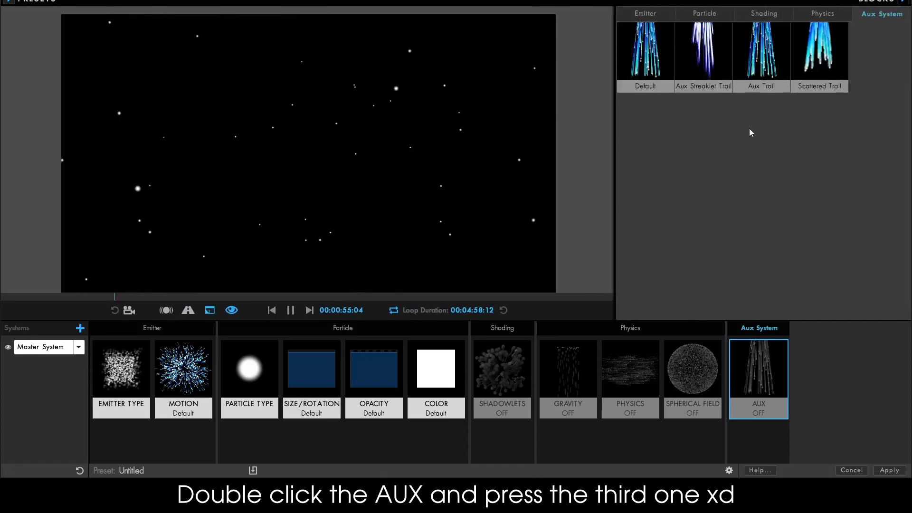
{"action": "left_click", "coordinate": [762, 53]}
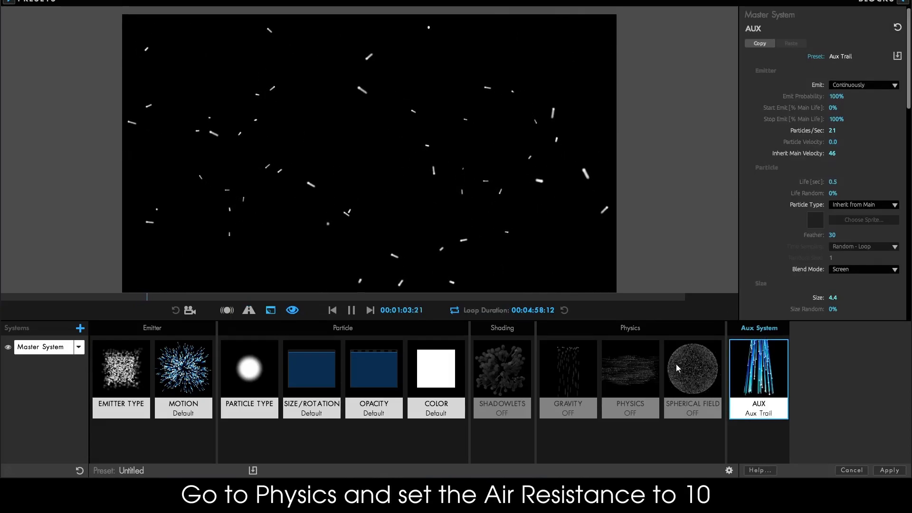
In Physics, set Air Resistance to 10 and drag Wind X to about -159.
{"action": "left_click", "coordinate": [630, 369]}
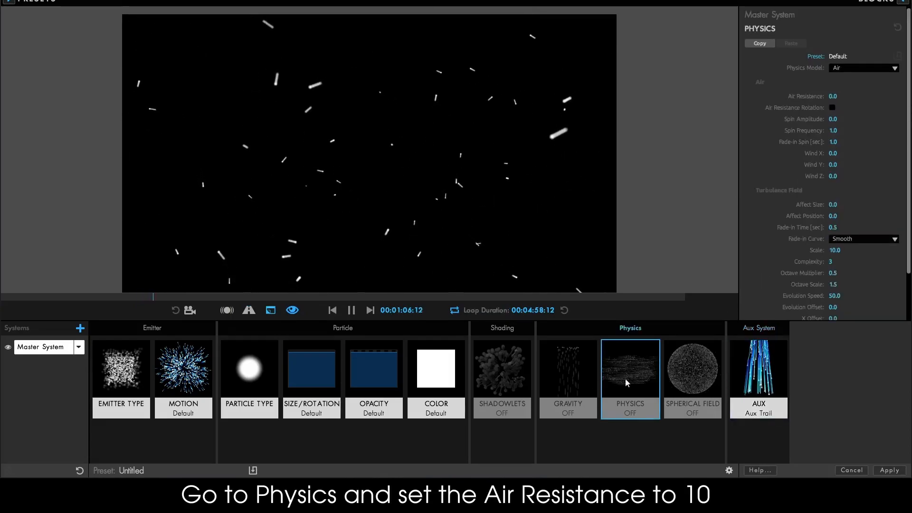
{"action": "left_click", "coordinate": [863, 96]}
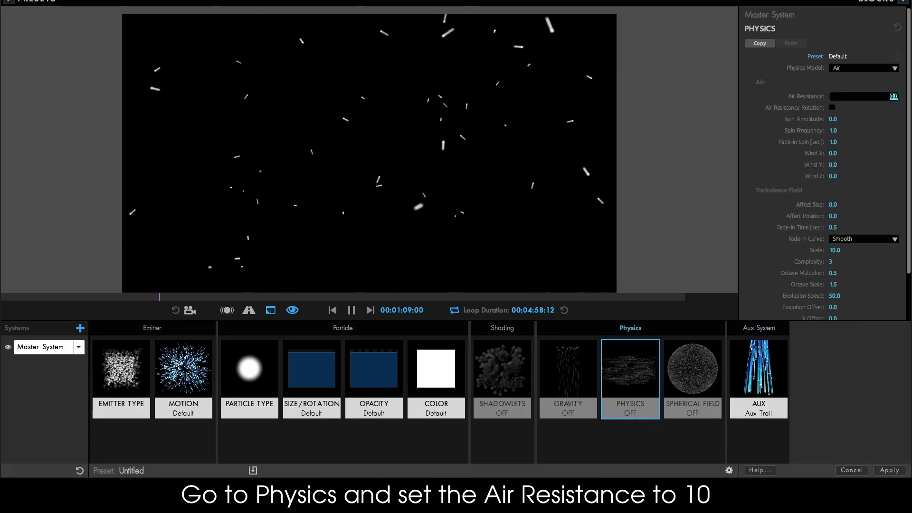
{"action": "type", "text": "10"}
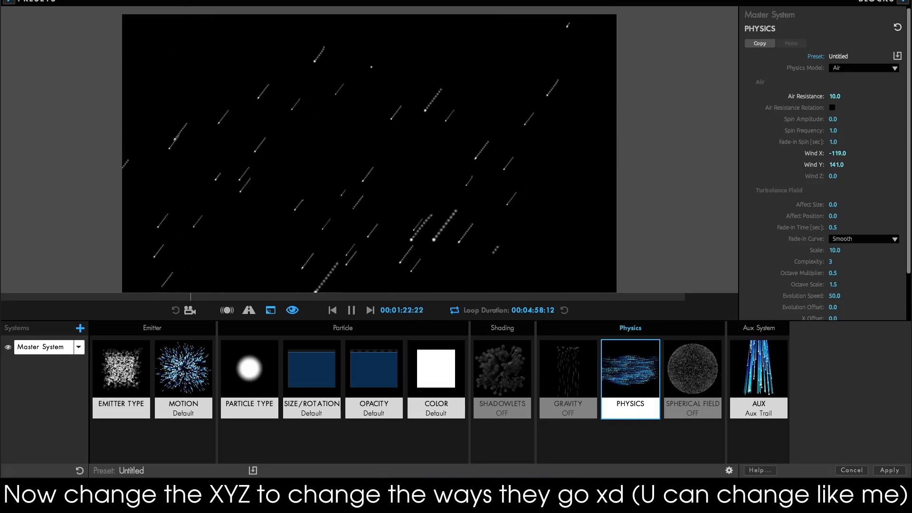
{"action": "left_click_drag", "start_coordinate": [835, 152], "coordinate": [813, 153]}
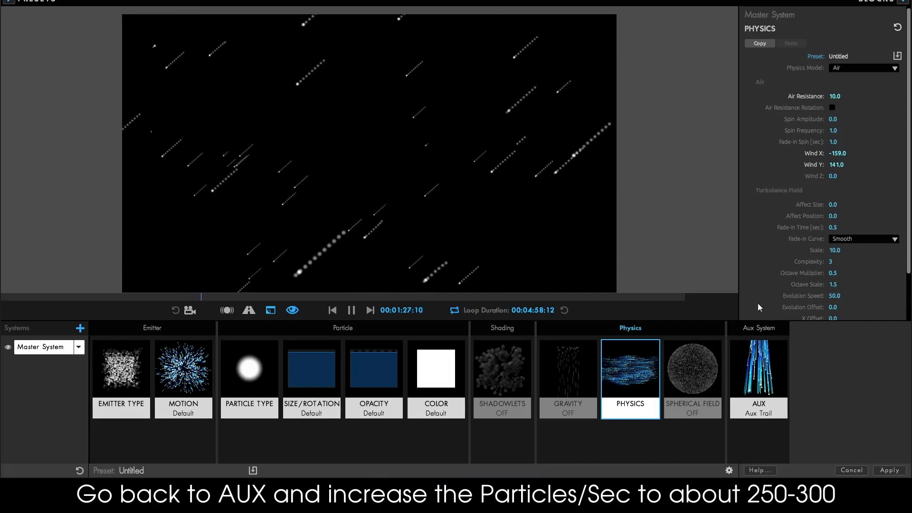
Give the aux trails tapering Size Over Life and fading Opacity Over Life presets.
{"action": "left_click", "coordinate": [758, 378]}
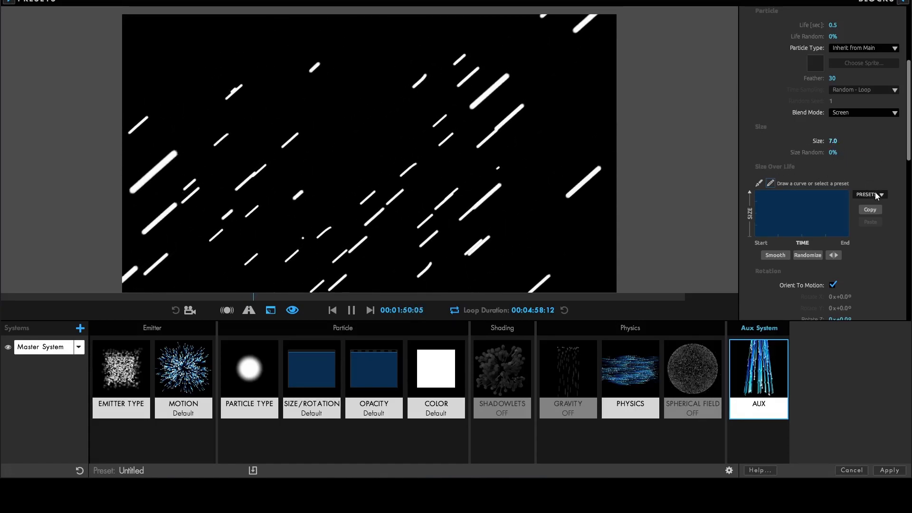
{"action": "left_click", "coordinate": [868, 194]}
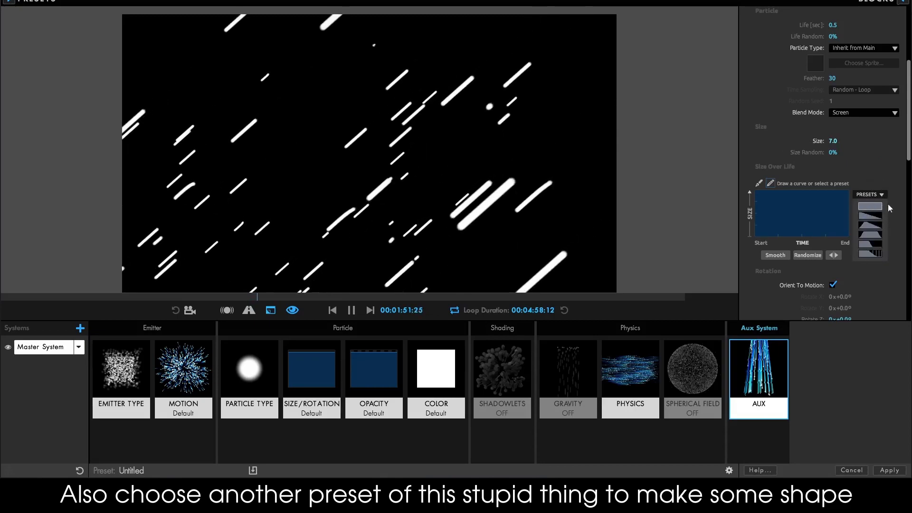
{"action": "left_click", "coordinate": [869, 219]}
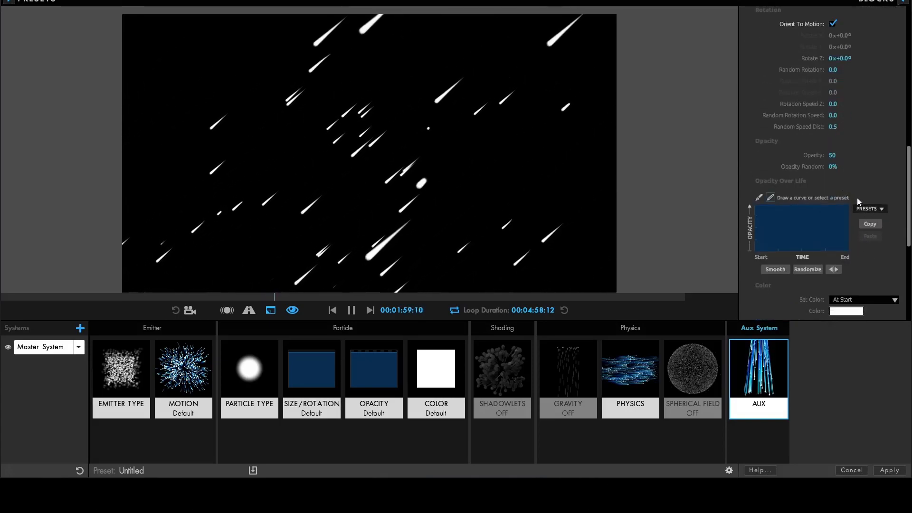
{"action": "left_click", "coordinate": [871, 208]}
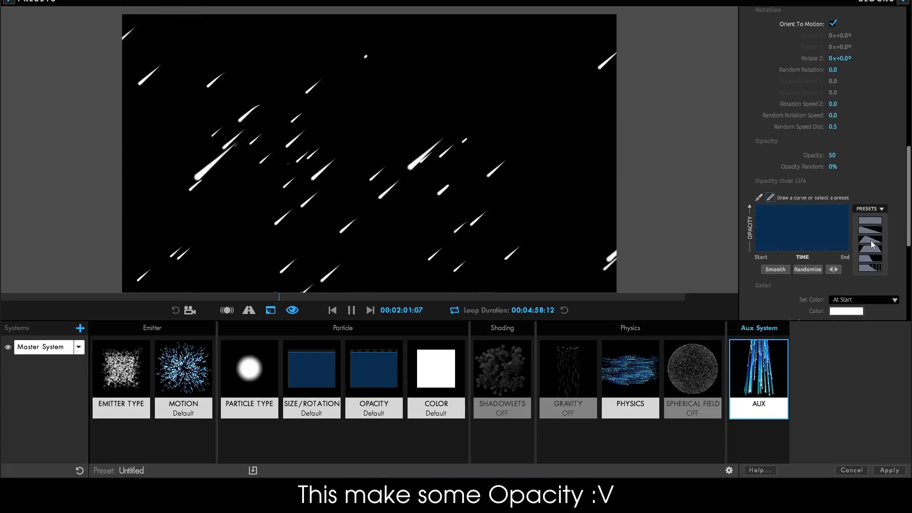
{"action": "left_click", "coordinate": [870, 245]}
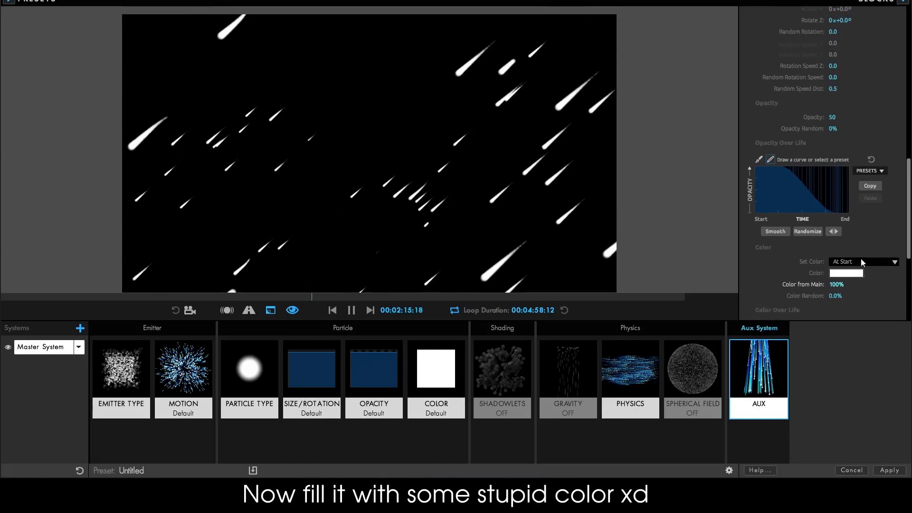
Set the aux trail colour to Over Life with a cyan-to-green colour ramp.
{"action": "left_click", "coordinate": [847, 274]}
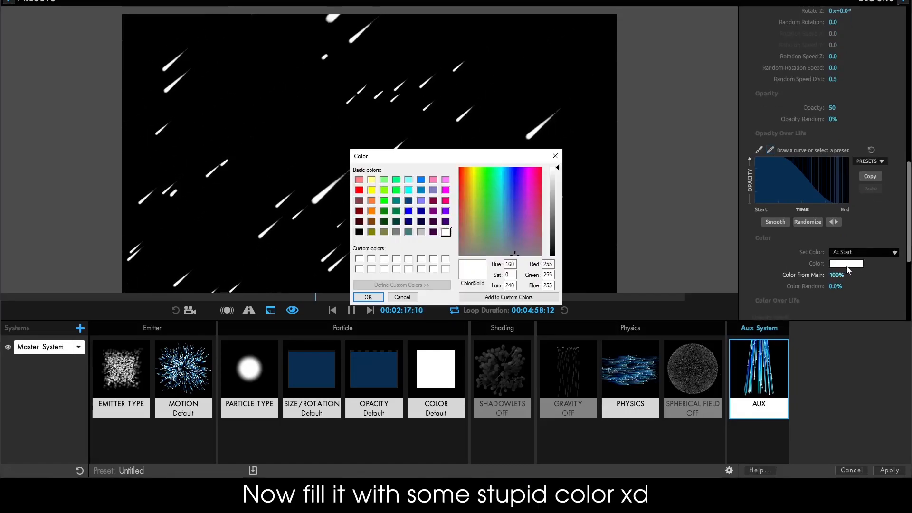
{"action": "left_click", "coordinate": [863, 252]}
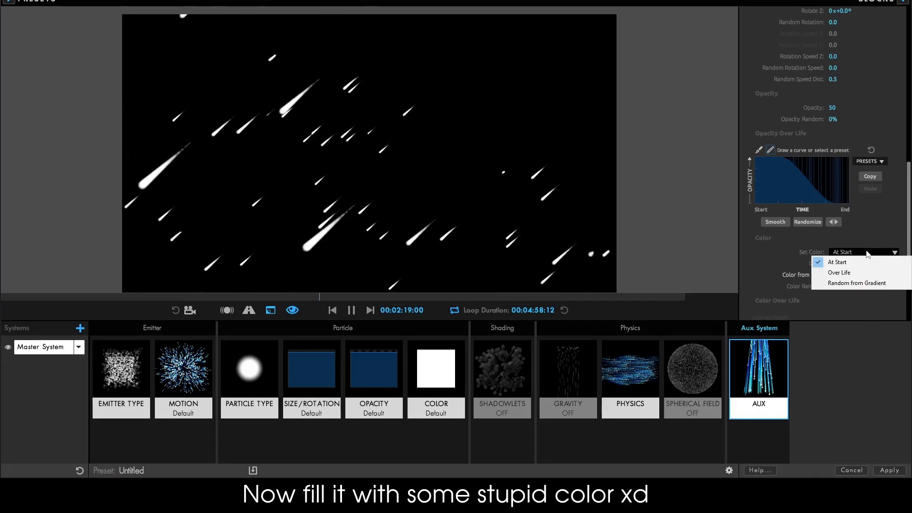
{"action": "left_click", "coordinate": [840, 272]}
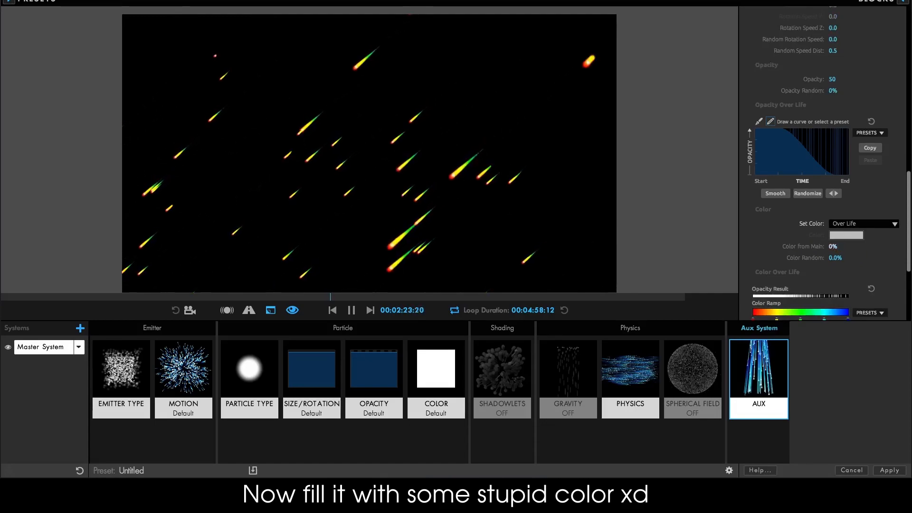
{"action": "left_click", "coordinate": [869, 251]}
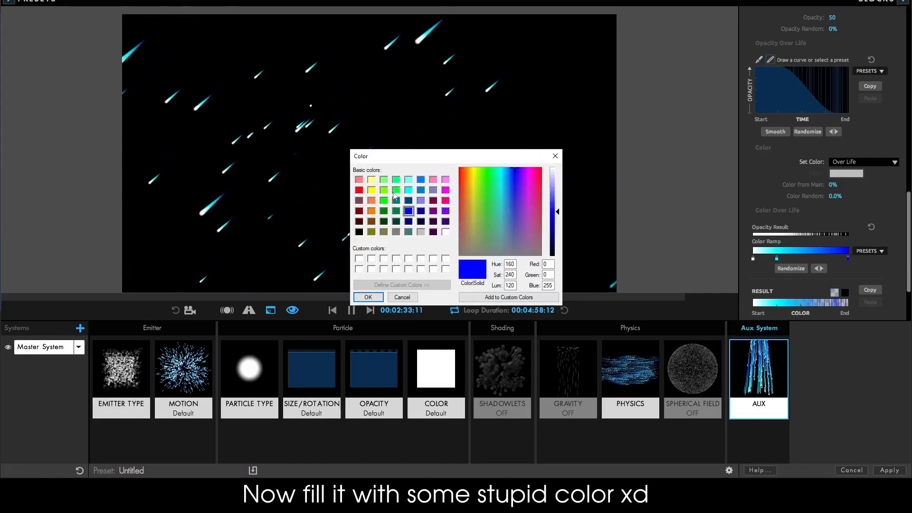
{"action": "left_click", "coordinate": [367, 297]}
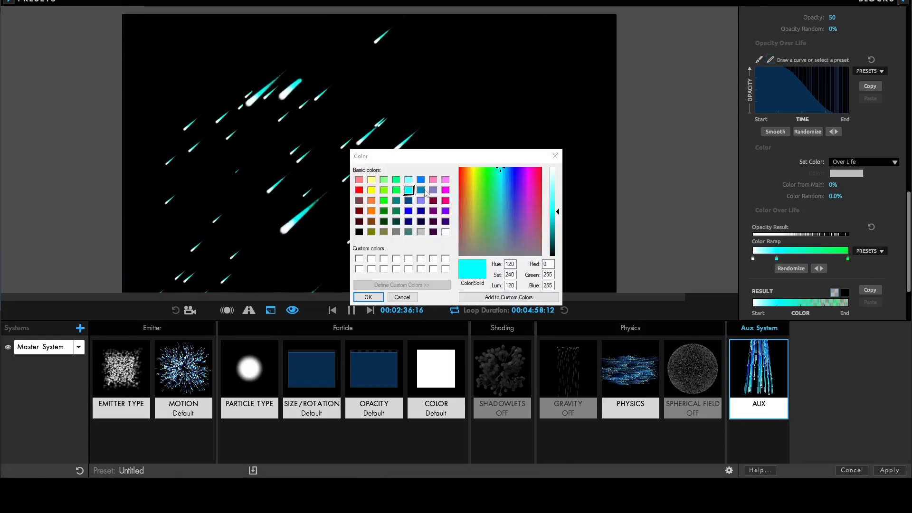
{"action": "left_click", "coordinate": [367, 296]}
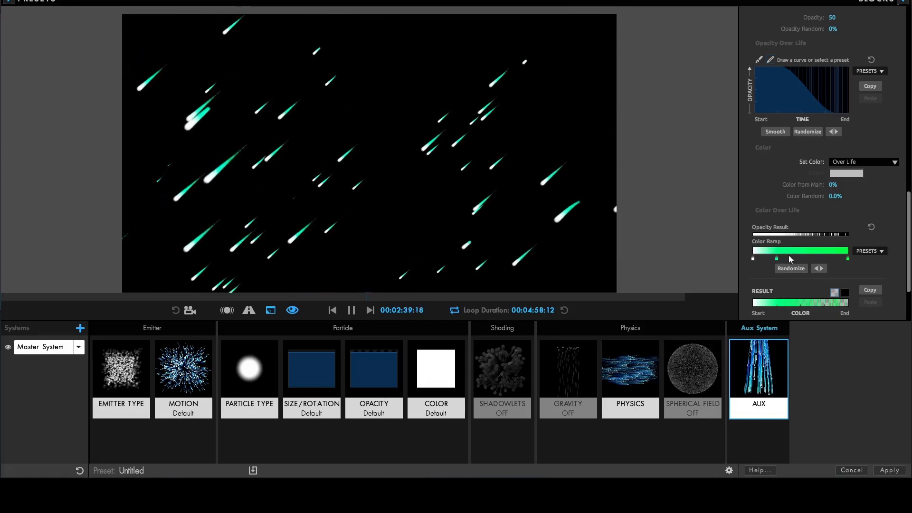
{"action": "left_click", "coordinate": [630, 369]}
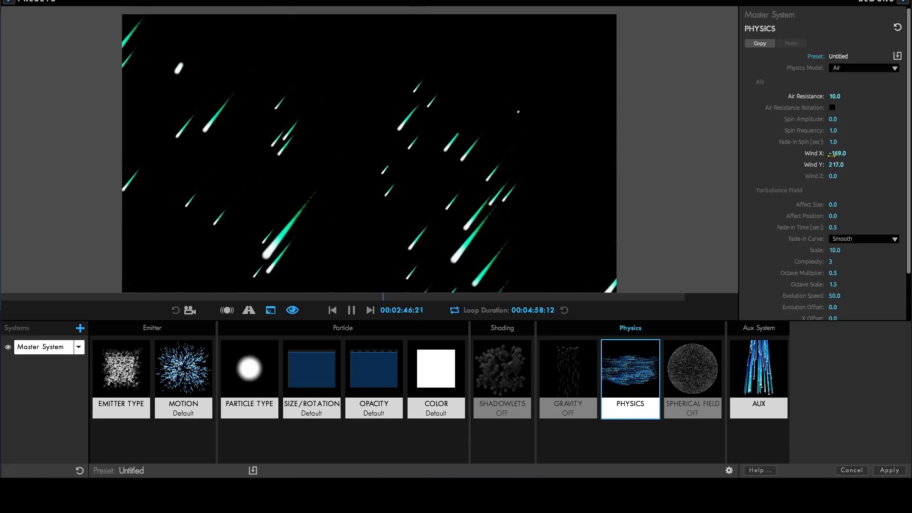
Drag the Physics wind values to steepen the meteors' fall angle.
{"action": "left_click_drag", "start_coordinate": [837, 153], "coordinate": [837, 153]}
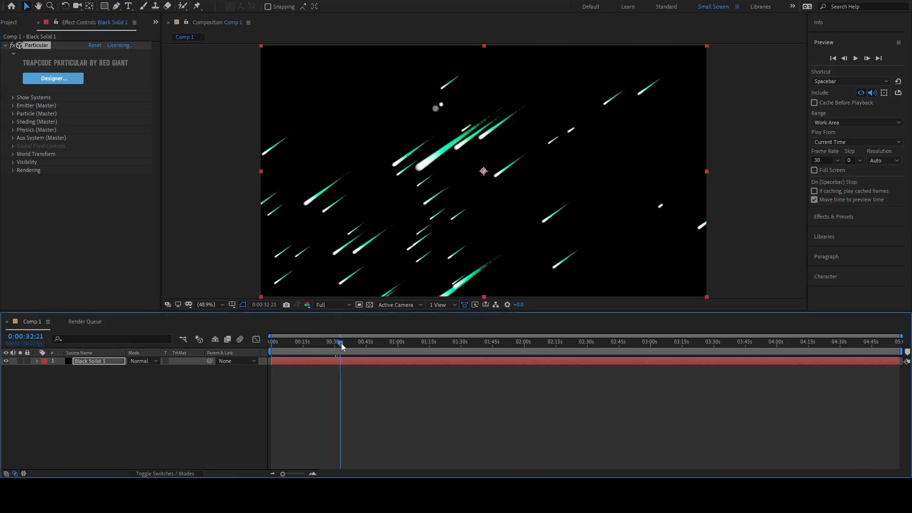
Apply Deep Glow to the solid with Exposure 0.80.
{"action": "left_click", "coordinate": [361, 342]}
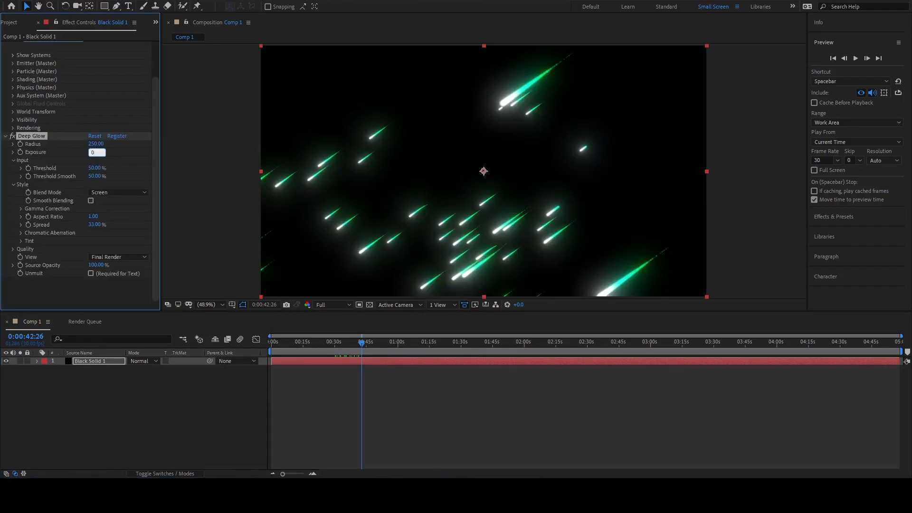
{"action": "type", "text": "0.80"}
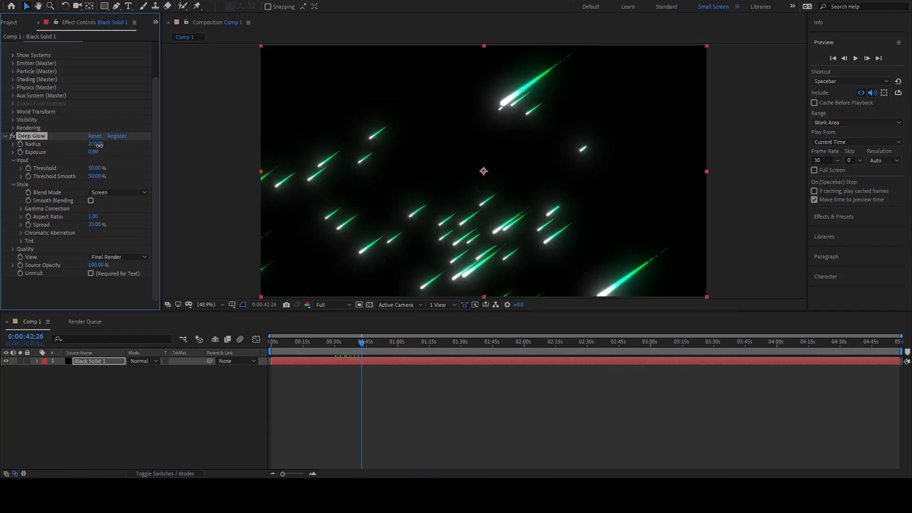